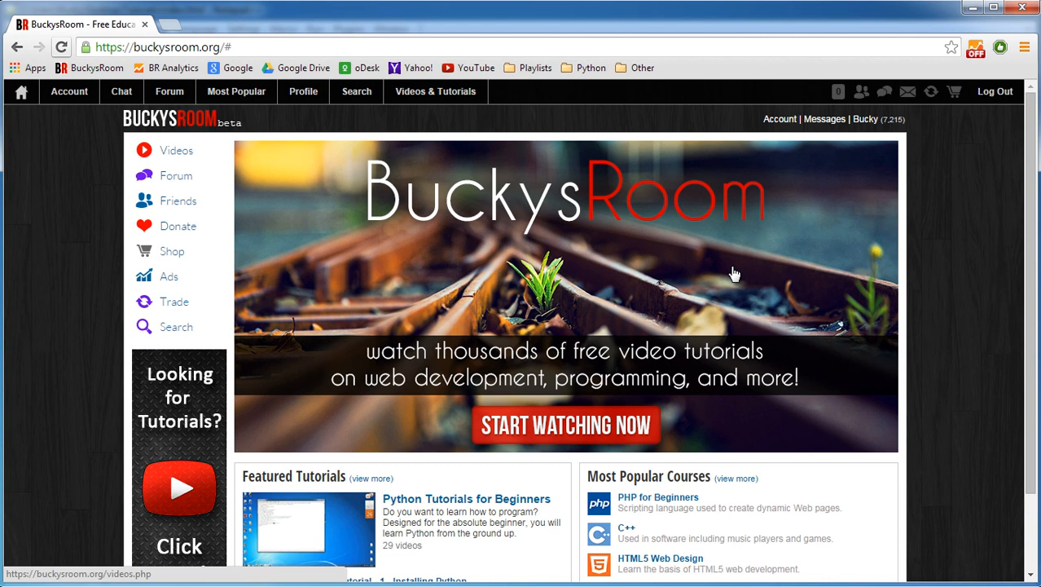
{"action": "mouse_move", "coordinate": [1035, 185]}
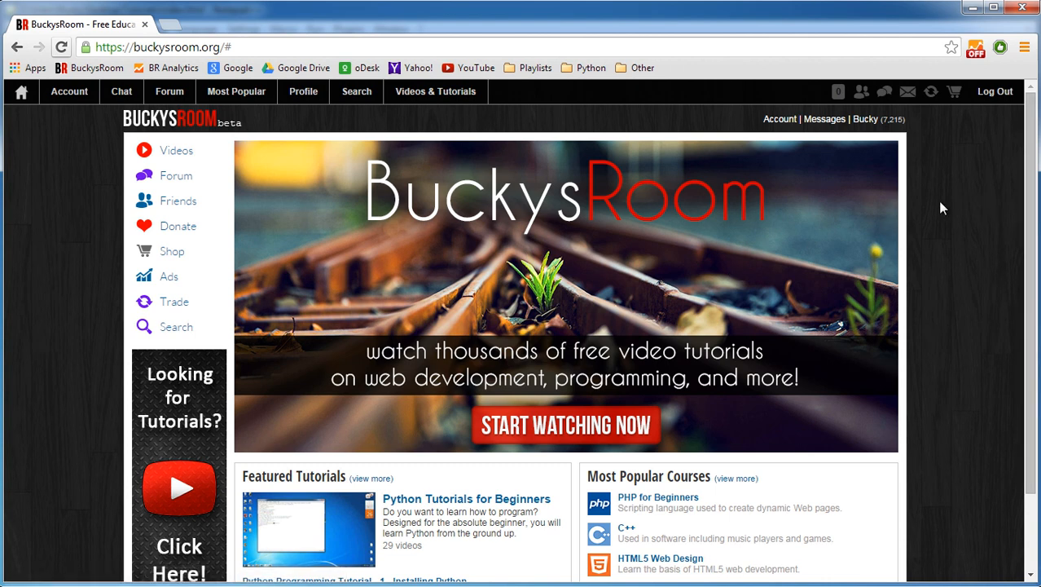
{"action": "mouse_move", "coordinate": [611, 376]}
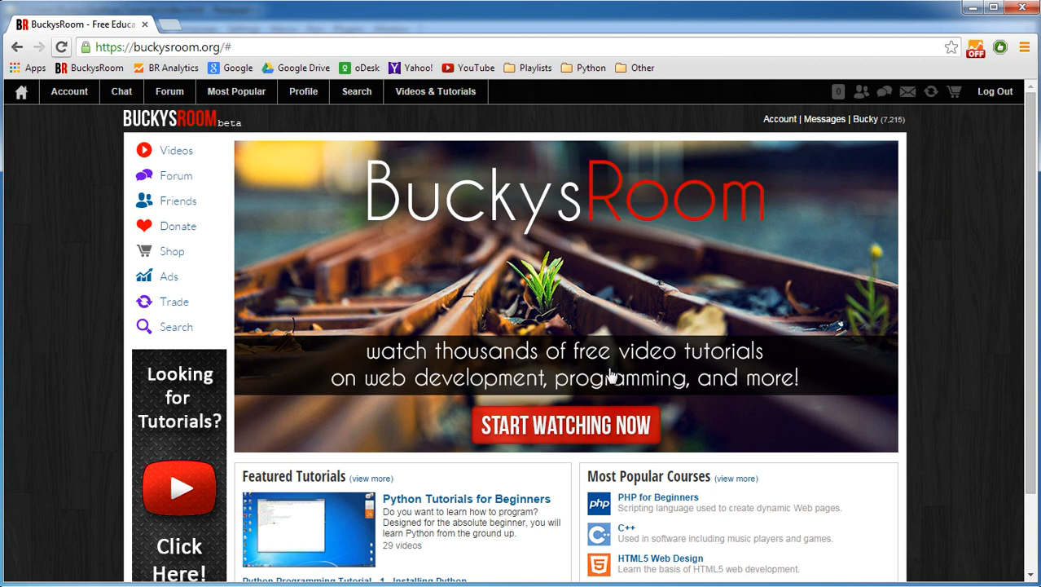
{"action": "mouse_move", "coordinate": [75, 249]}
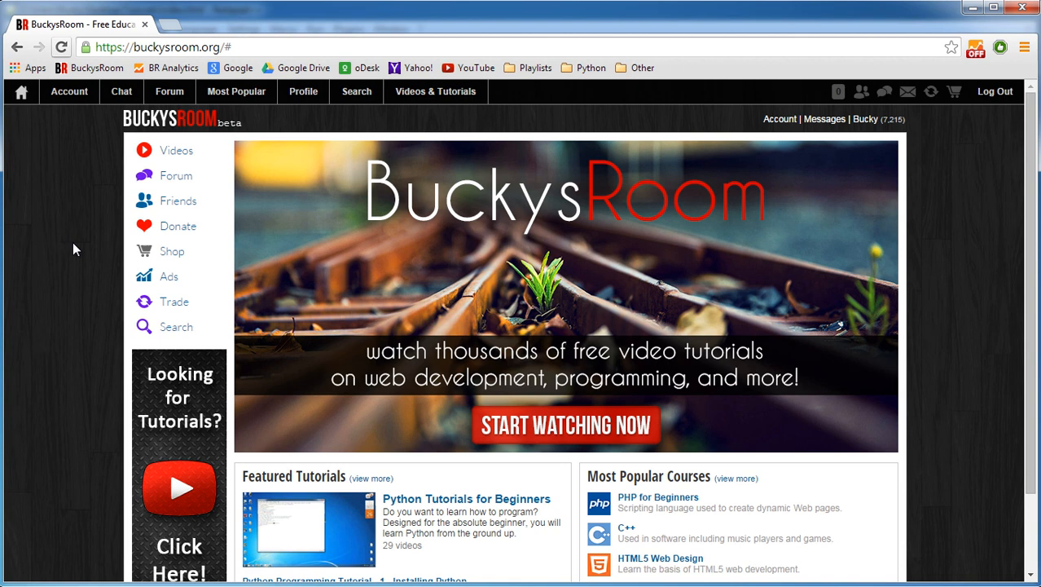
{"action": "mouse_move", "coordinate": [1005, 249]}
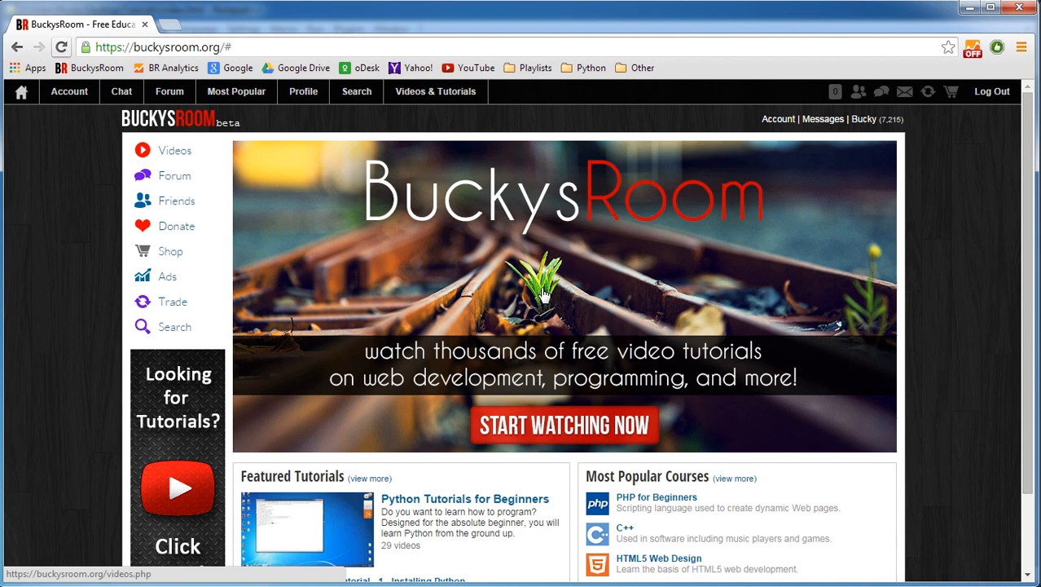
{"action": "mouse_move", "coordinate": [554, 289]}
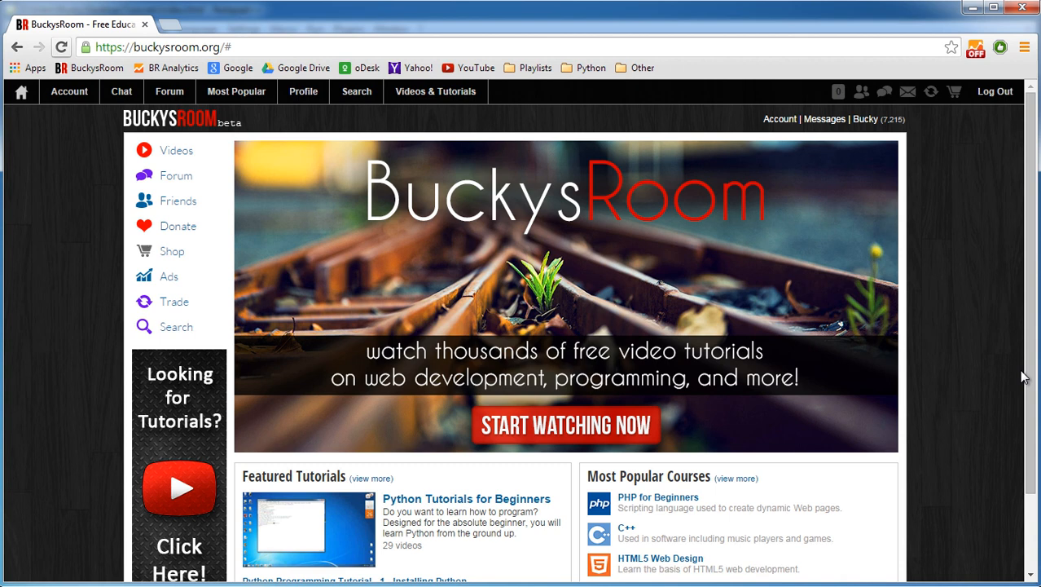
{"action": "mouse_move", "coordinate": [60, 282]}
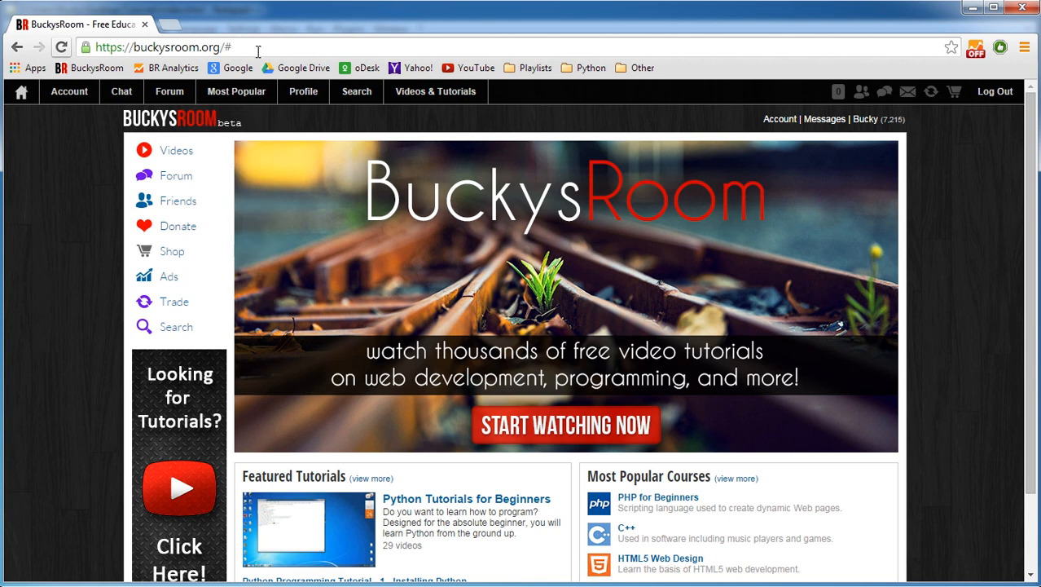
{"action": "left_click", "coordinate": [163, 47]}
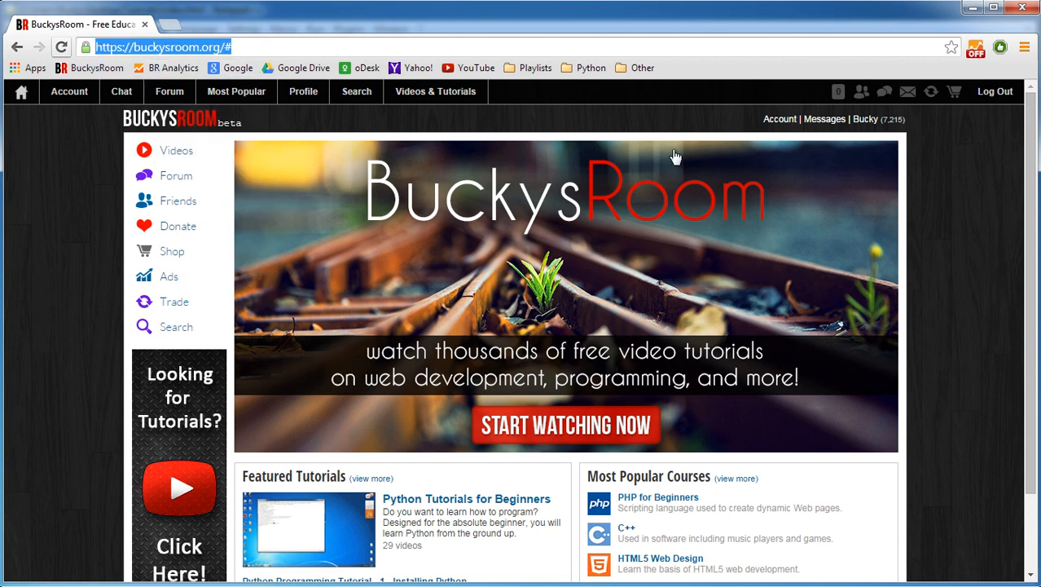
{"action": "mouse_move", "coordinate": [948, 302]}
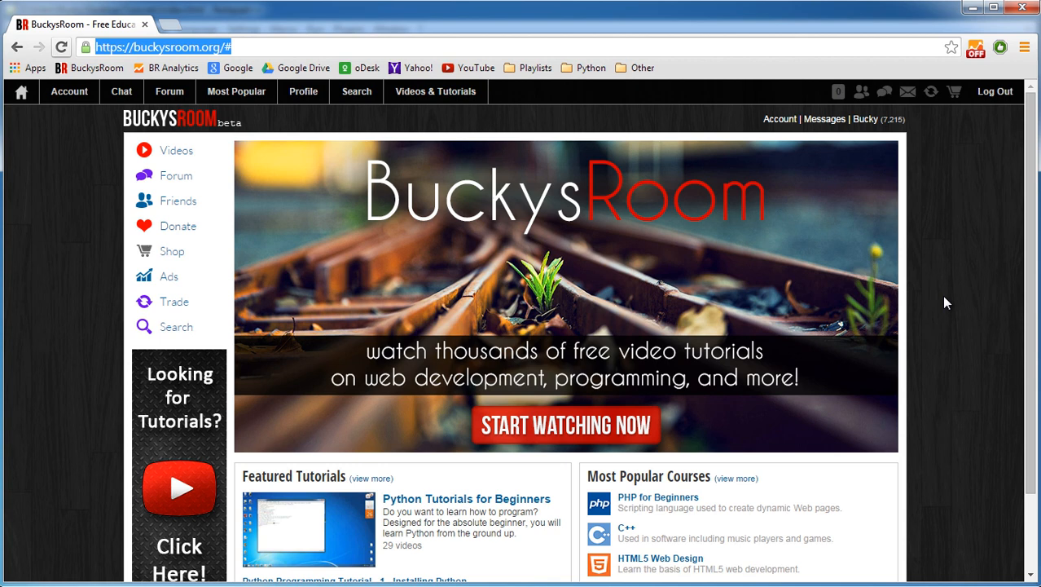
{"action": "left_click", "coordinate": [137, 46]}
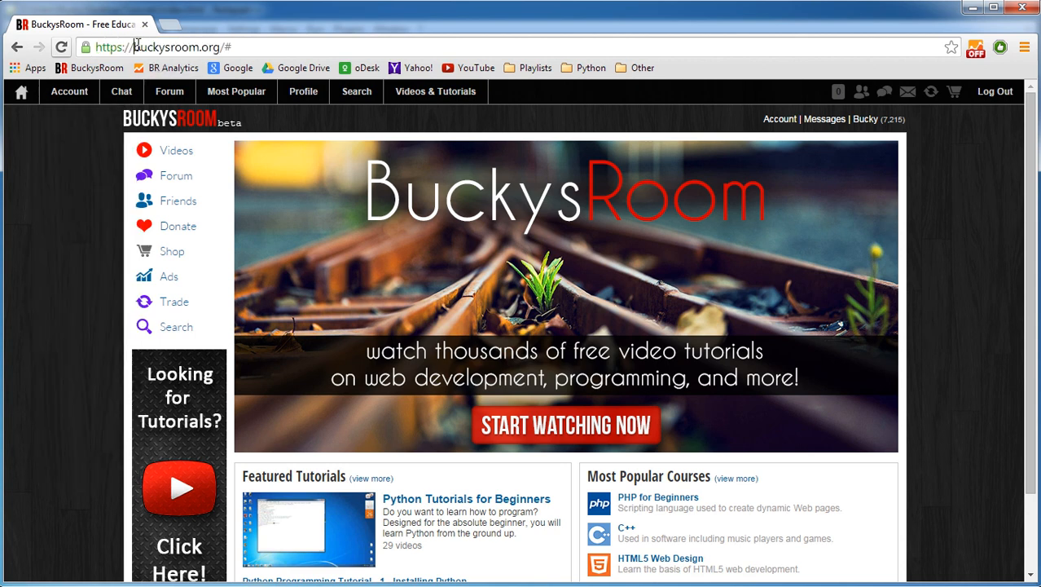
{"action": "type", "text": "ww."}
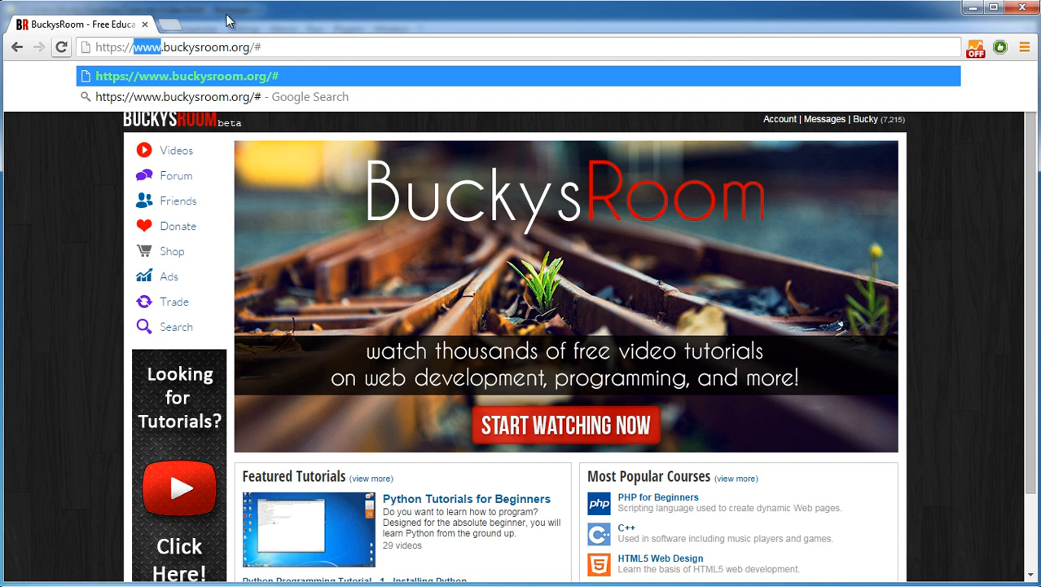
{"action": "type", "text": "m"}
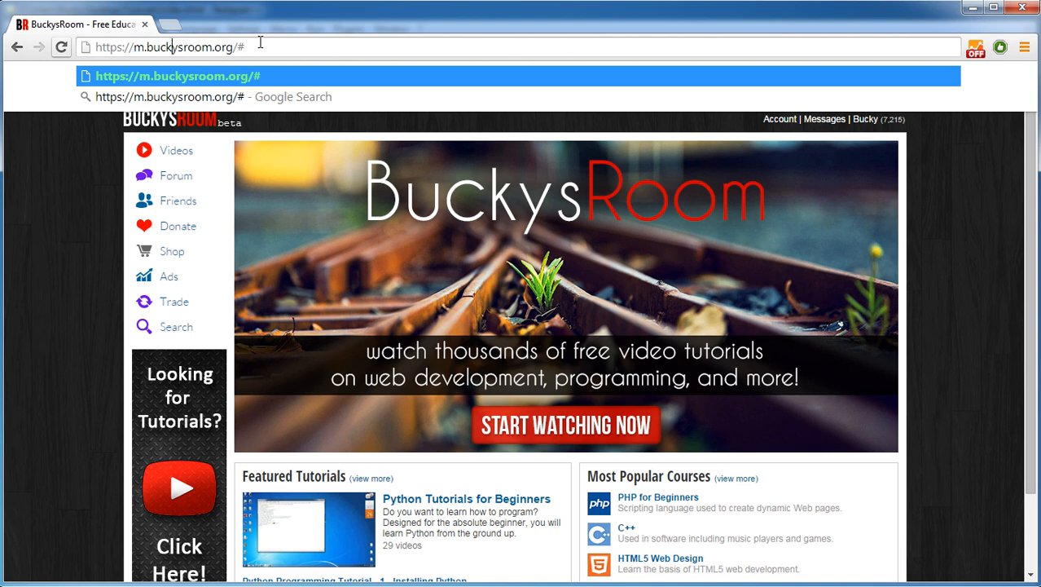
{"action": "mouse_move", "coordinate": [982, 324]}
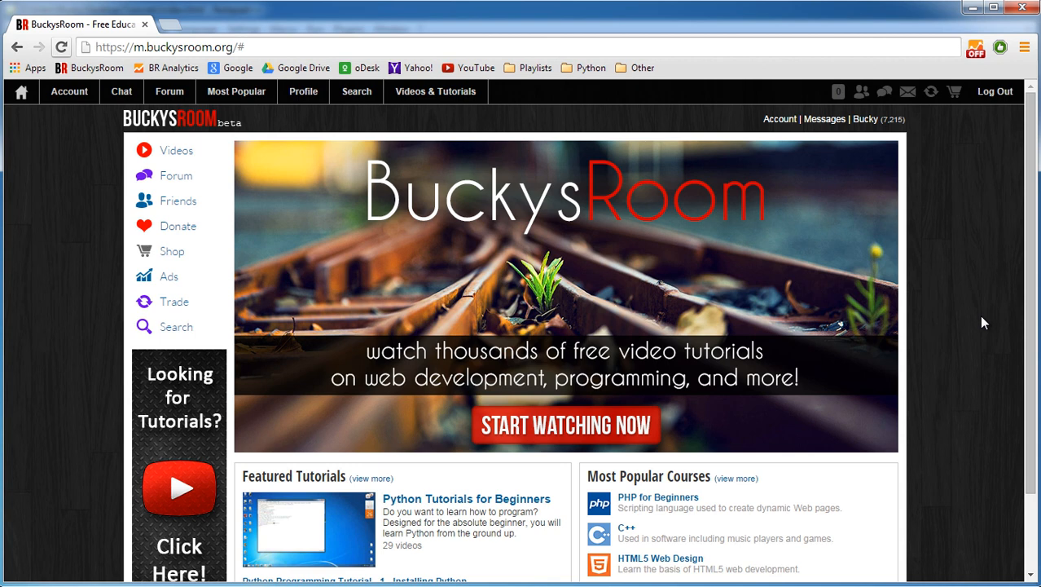
{"action": "mouse_move", "coordinate": [239, 68]}
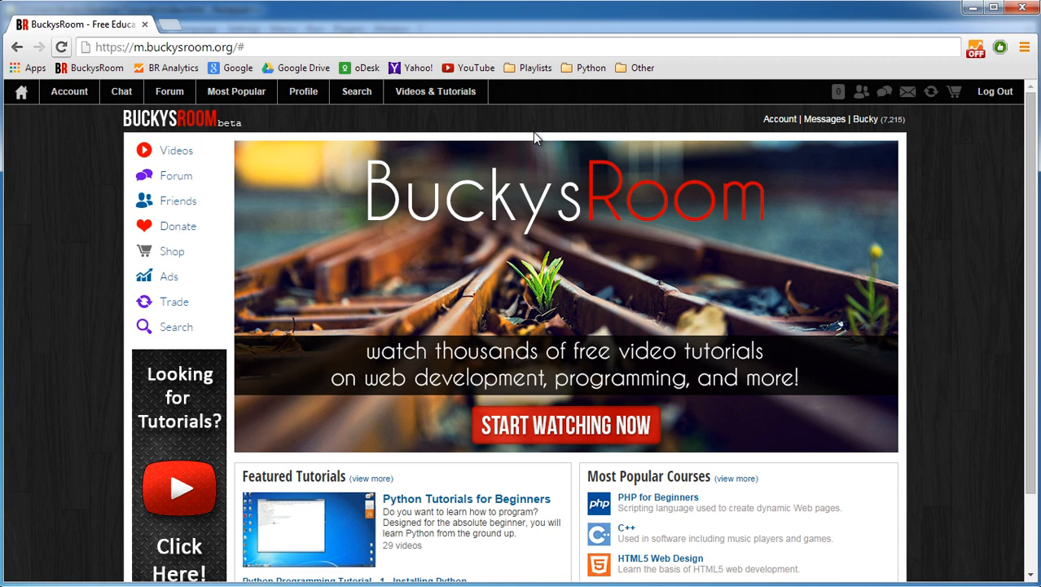
{"action": "mouse_move", "coordinate": [489, 220]}
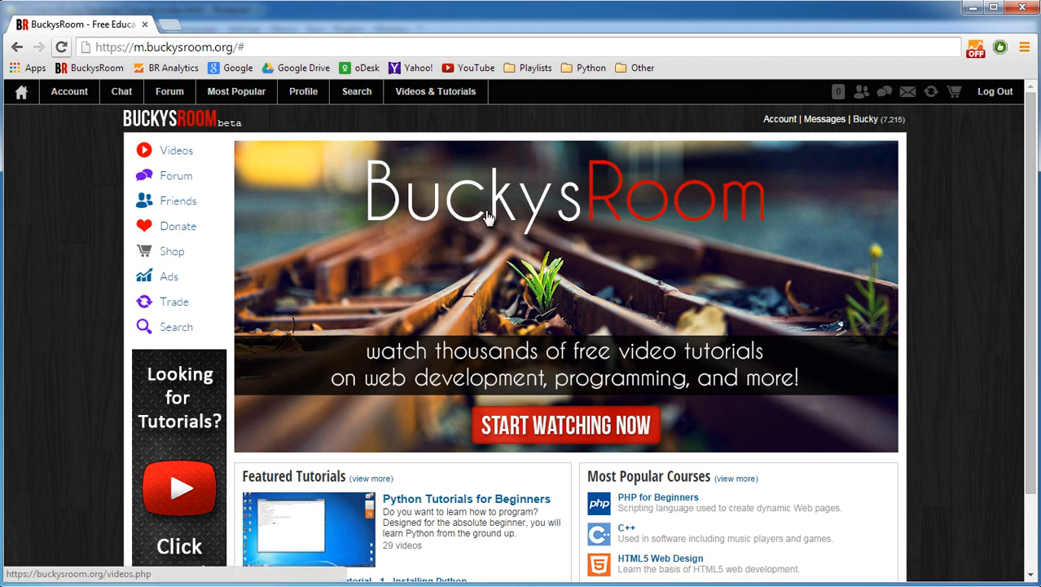
{"action": "mouse_move", "coordinate": [491, 218]}
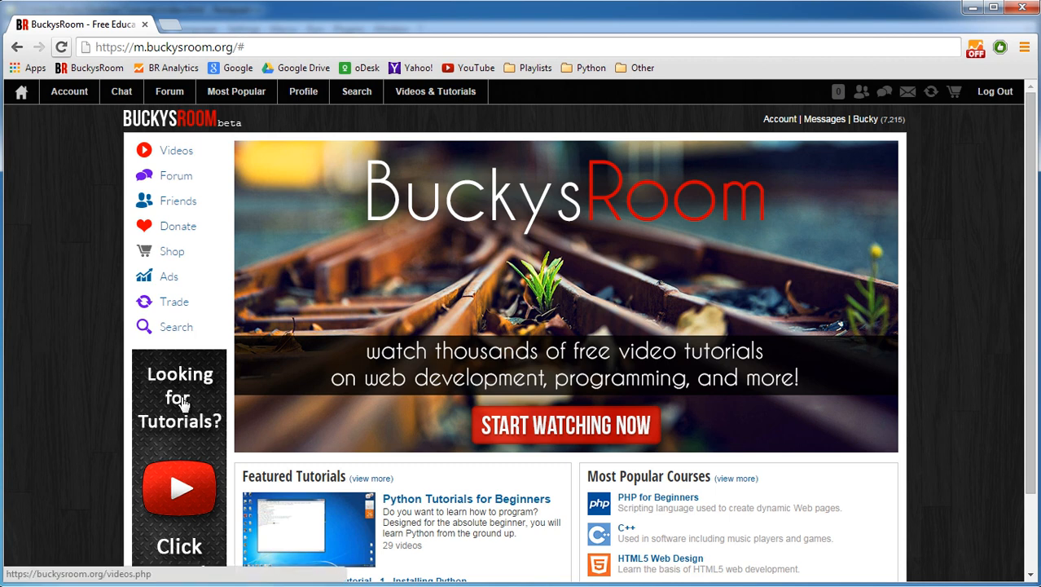
{"action": "mouse_move", "coordinate": [774, 231]}
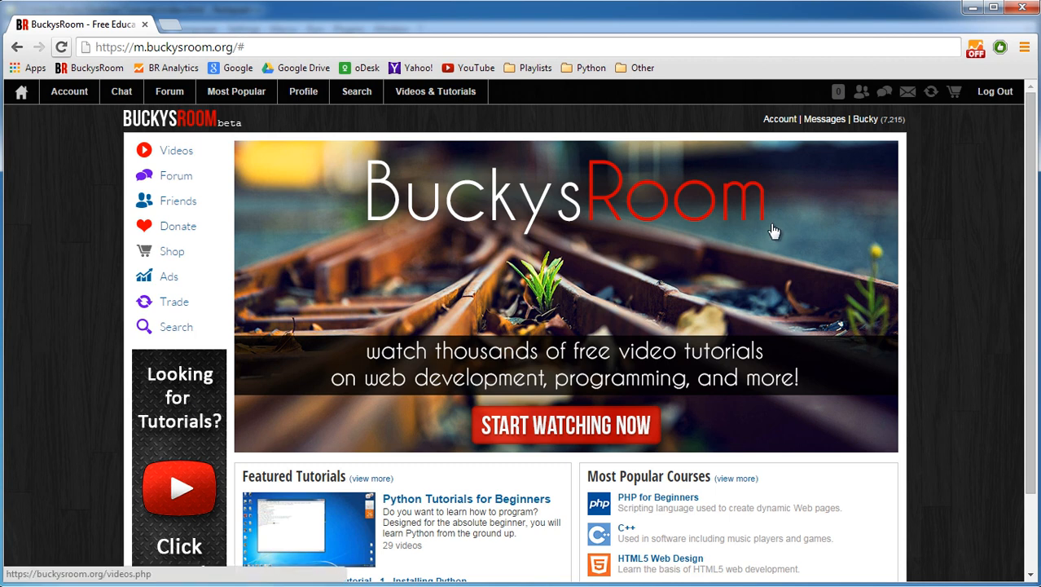
{"action": "mouse_move", "coordinate": [766, 231]}
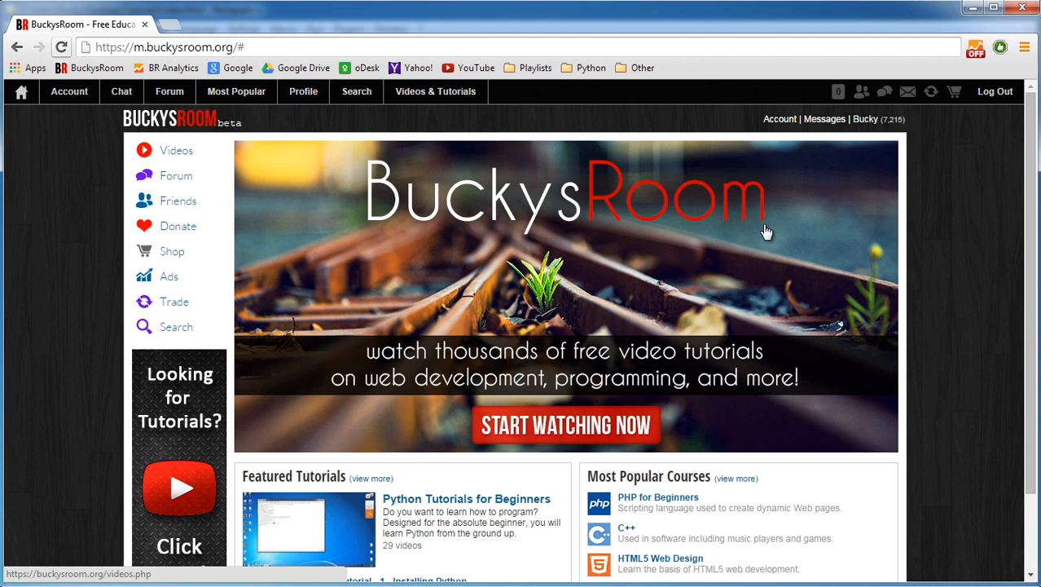
{"action": "left_click", "coordinate": [121, 91]}
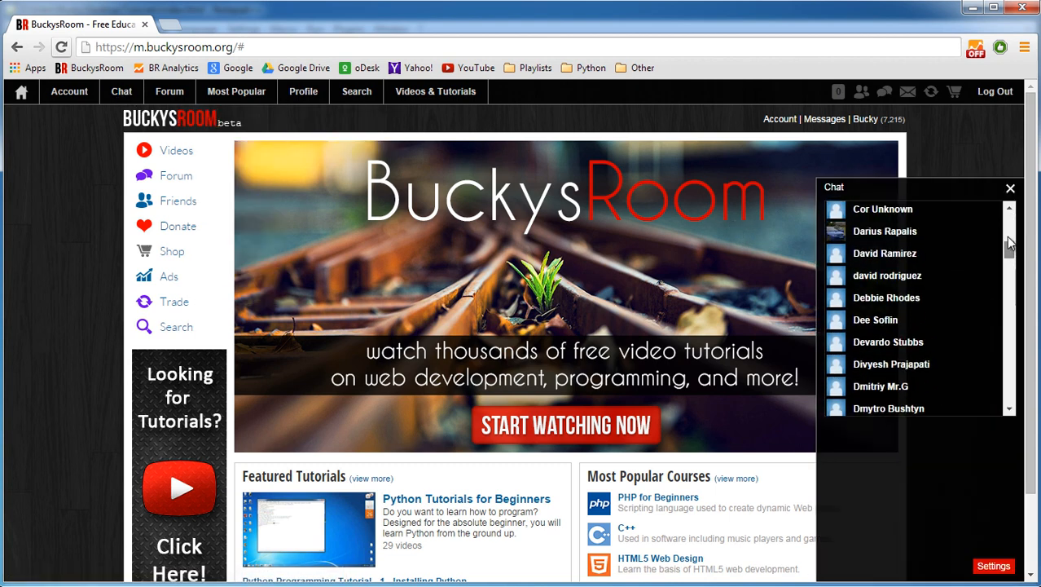
{"action": "left_click", "coordinate": [1011, 188]}
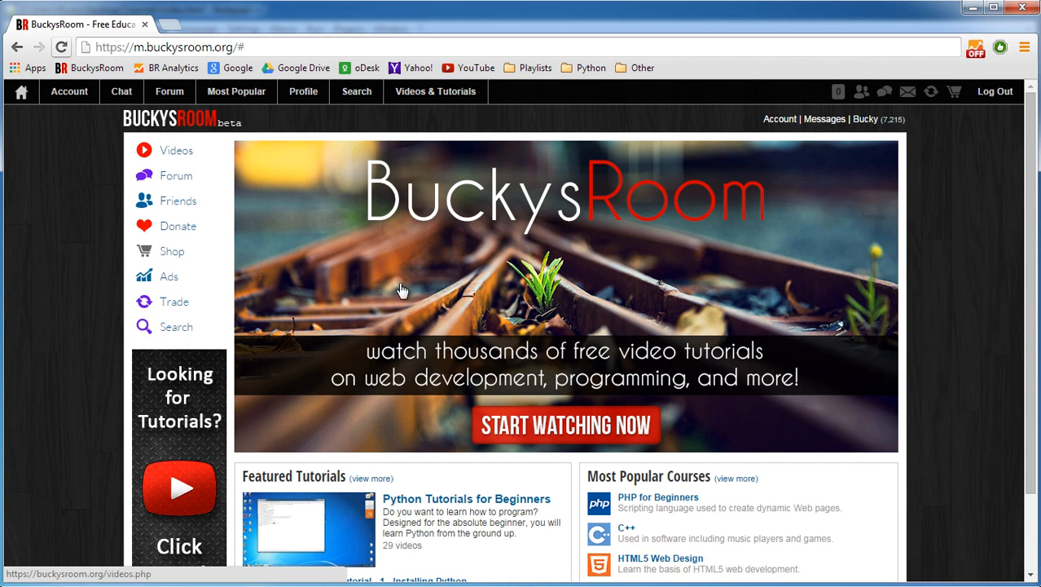
{"action": "mouse_move", "coordinate": [402, 358]}
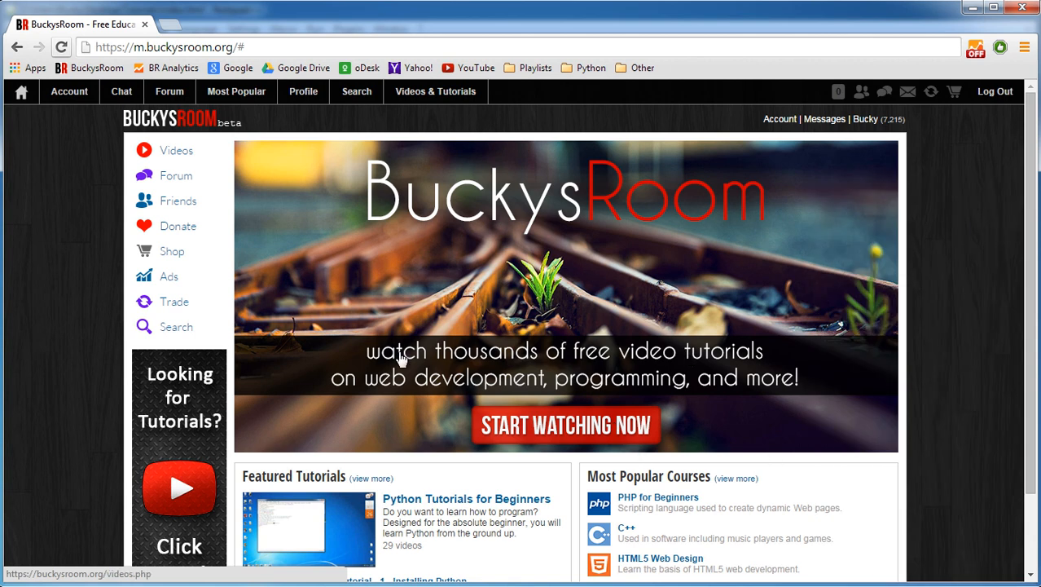
{"action": "mouse_move", "coordinate": [554, 297]}
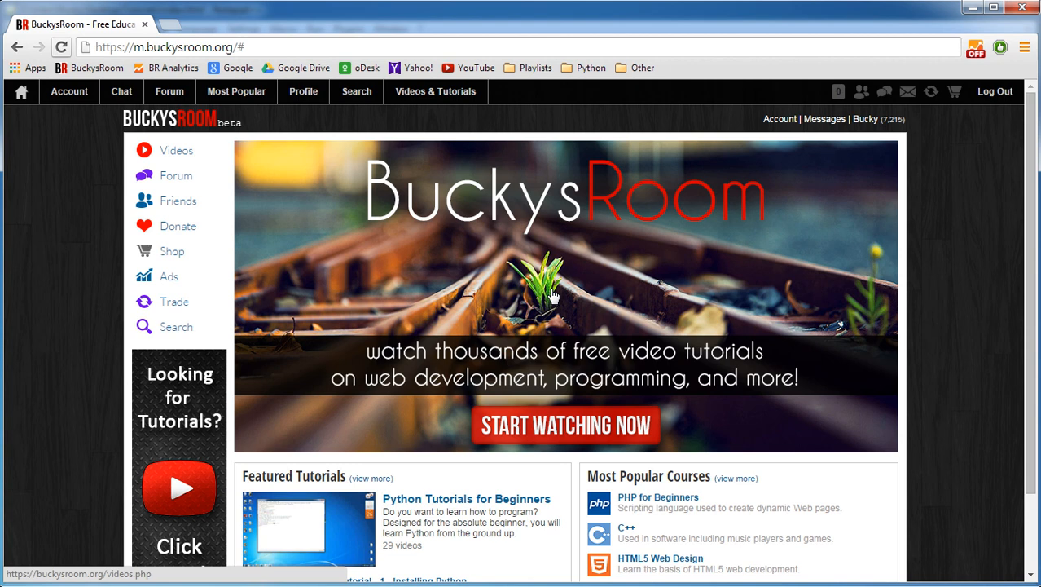
{"action": "mouse_move", "coordinate": [777, 202]}
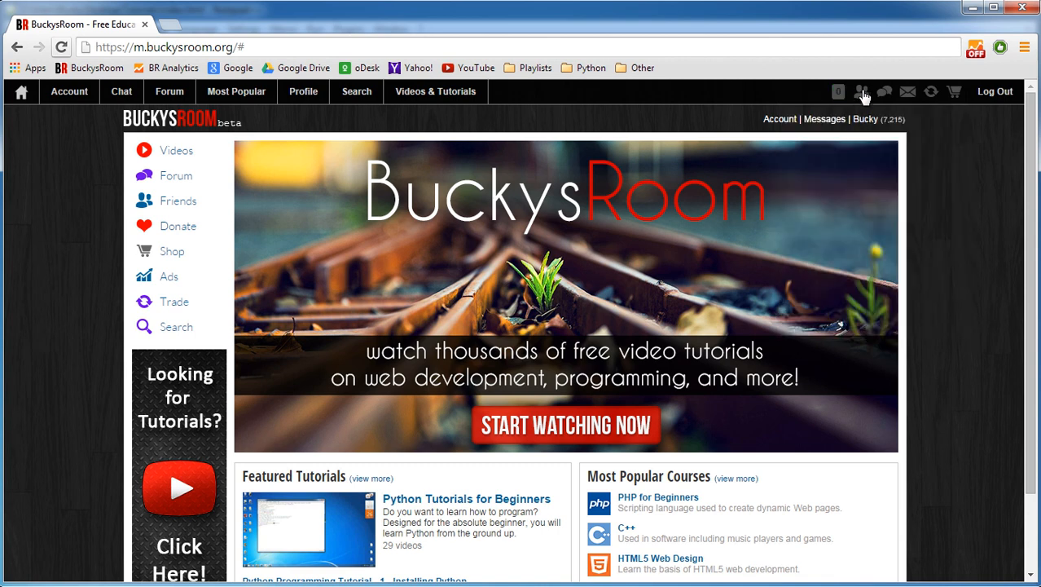
{"action": "mouse_move", "coordinate": [704, 356]}
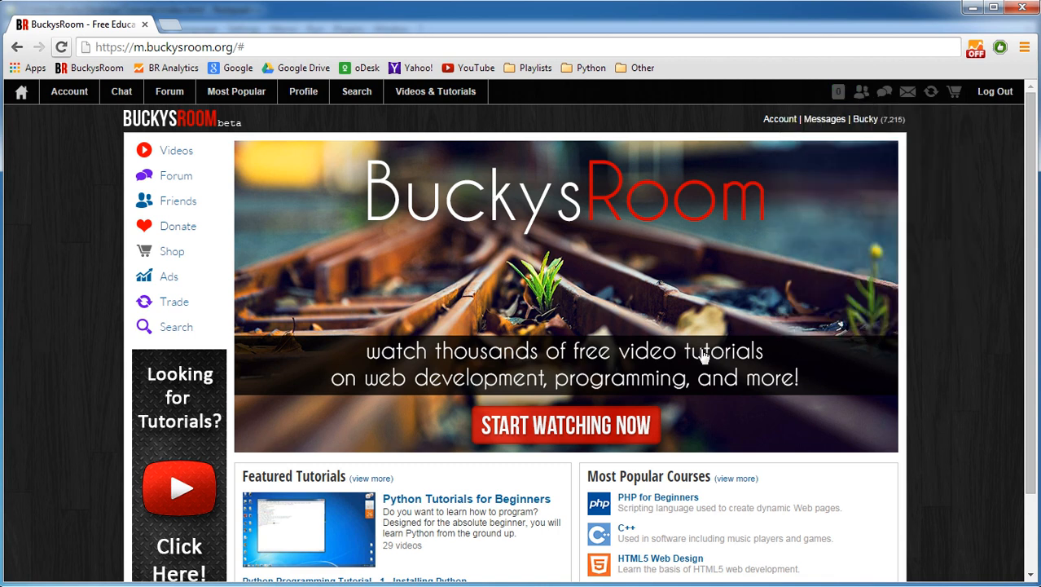
{"action": "mouse_move", "coordinate": [621, 277]}
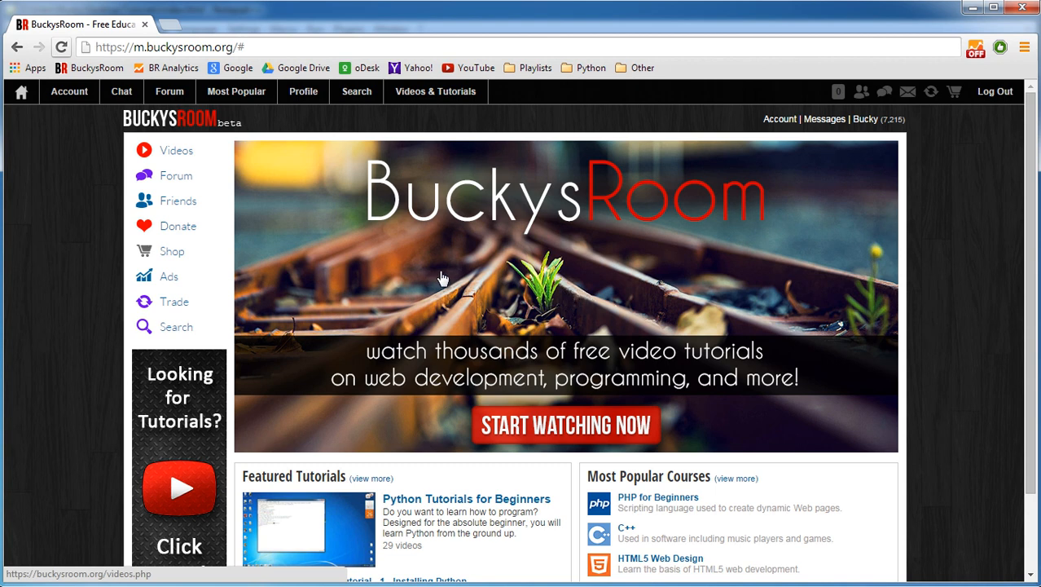
{"action": "mouse_move", "coordinate": [821, 274]}
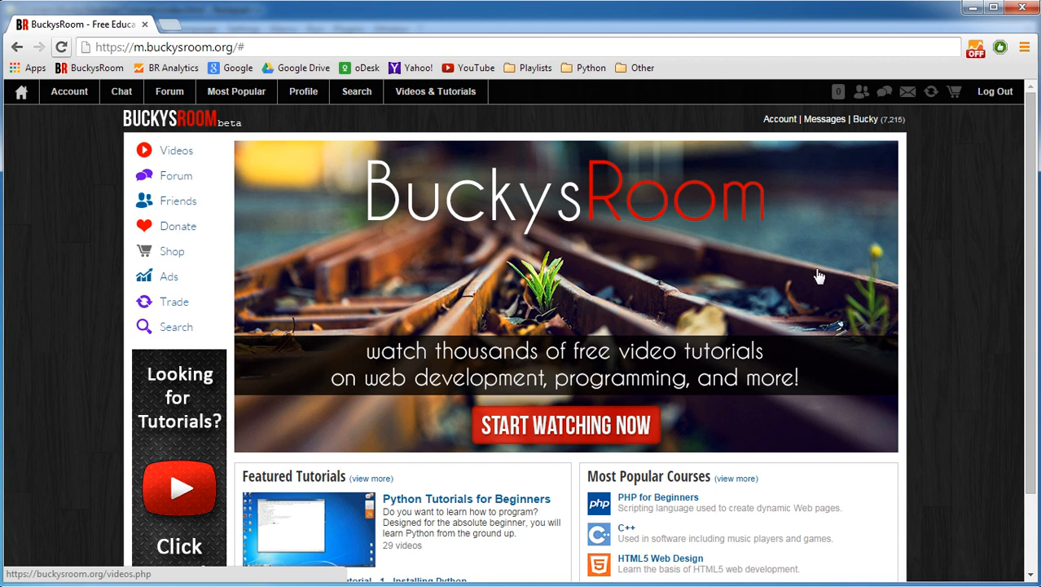
{"action": "mouse_move", "coordinate": [510, 228]}
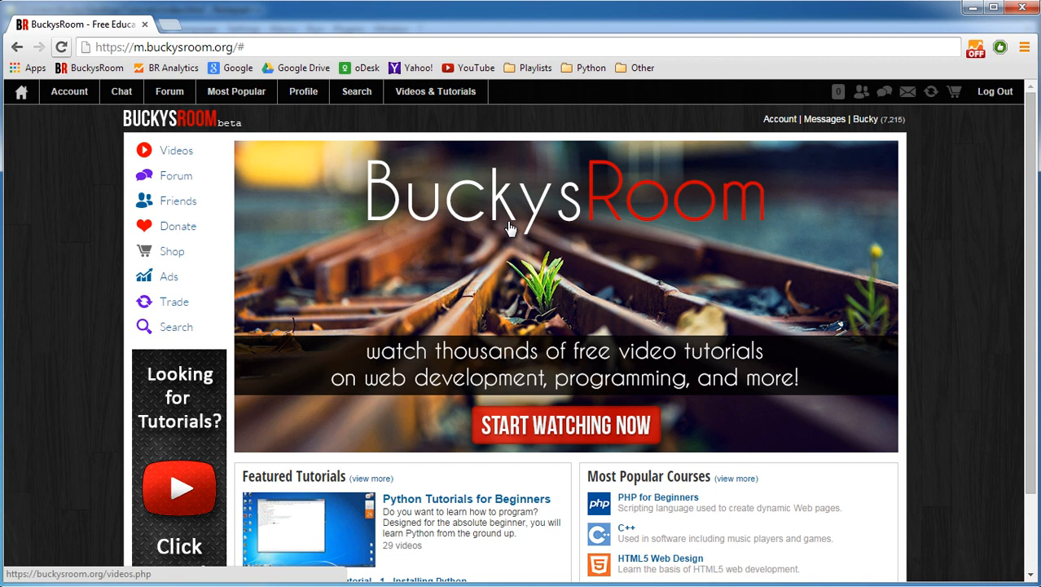
{"action": "mouse_move", "coordinate": [729, 255]}
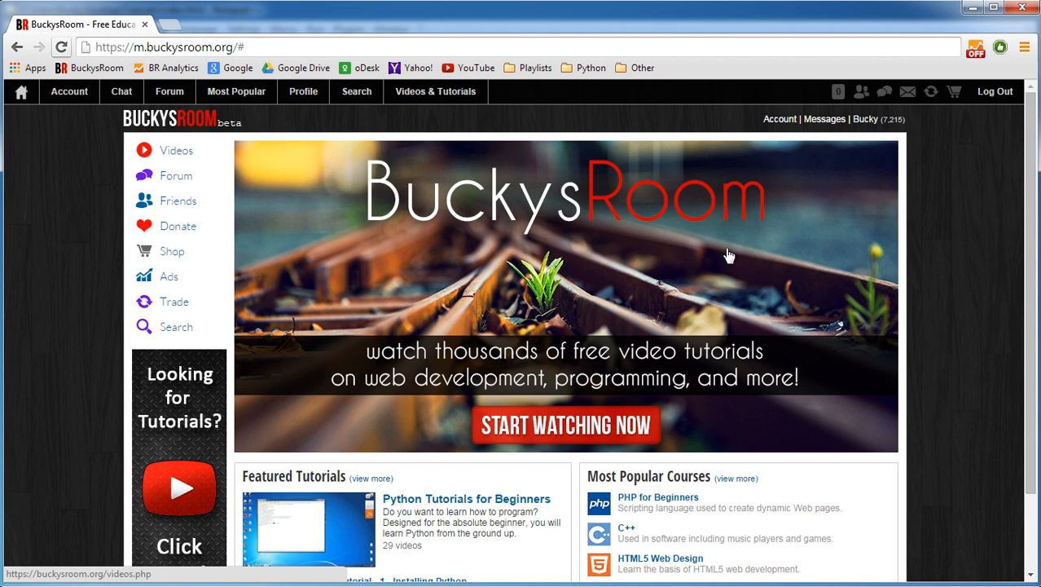
{"action": "mouse_move", "coordinate": [989, 46]}
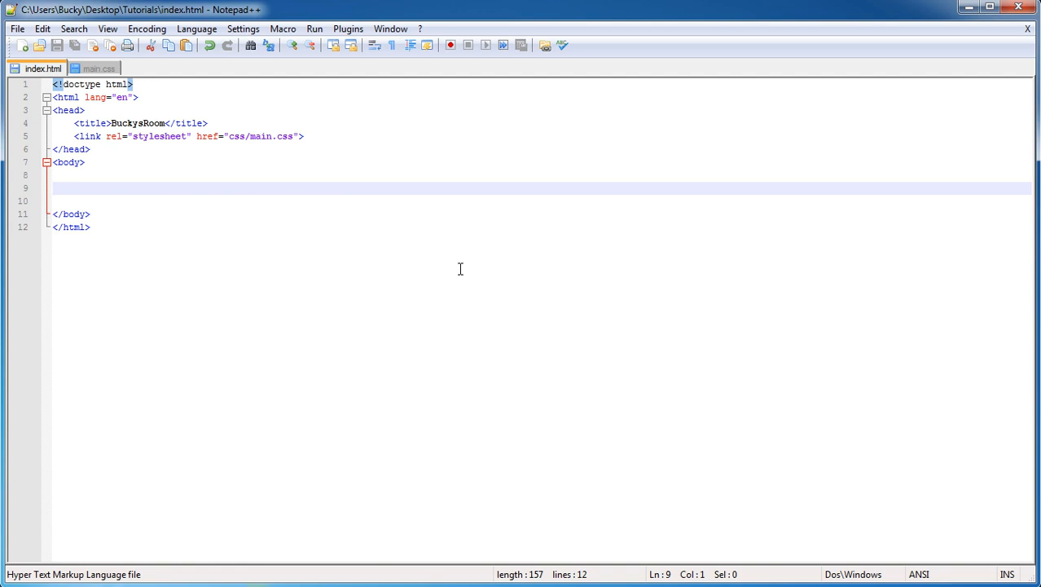
{"action": "mouse_move", "coordinate": [127, 98]}
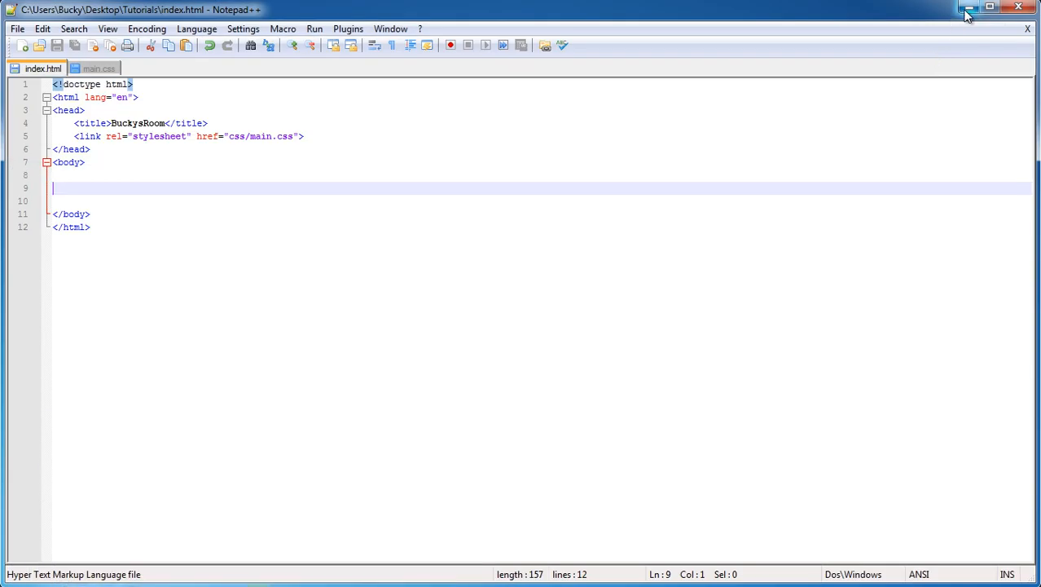
{"action": "mouse_move", "coordinate": [971, 8]}
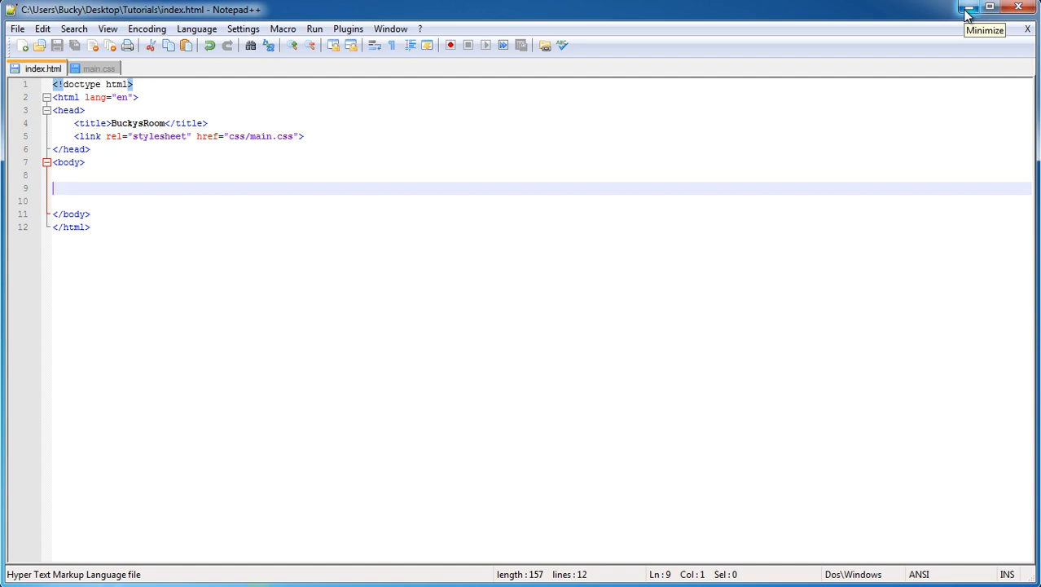
- Minimize the Notepad++ window holding index.html to reveal the two browser windows
{"action": "left_click", "coordinate": [969, 7]}
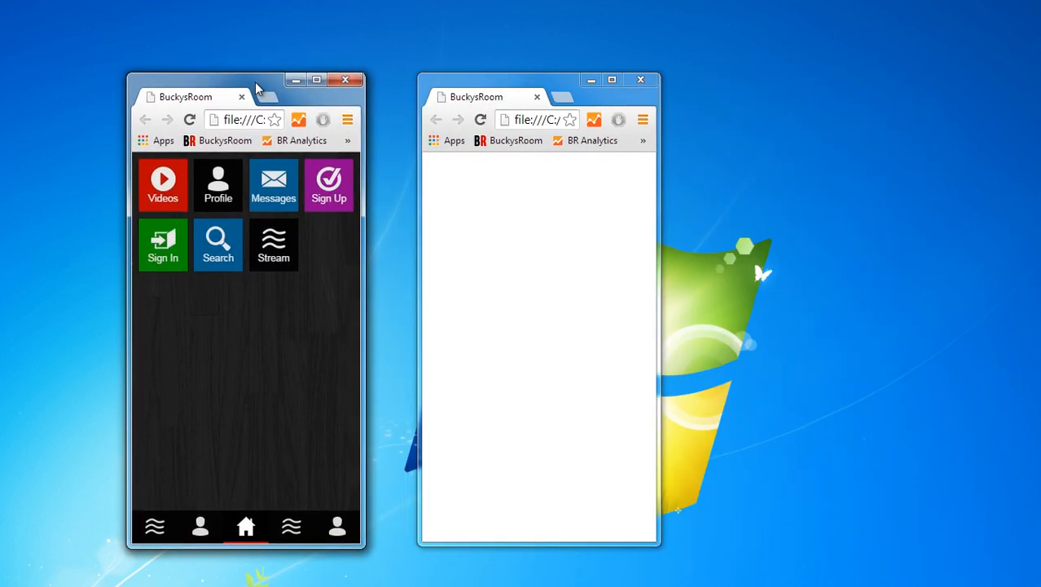
- Drag the tile-menu window's edges to widen it, then resize it again
{"action": "left_click_drag", "start_coordinate": [256, 80], "coordinate": [244, 82]}
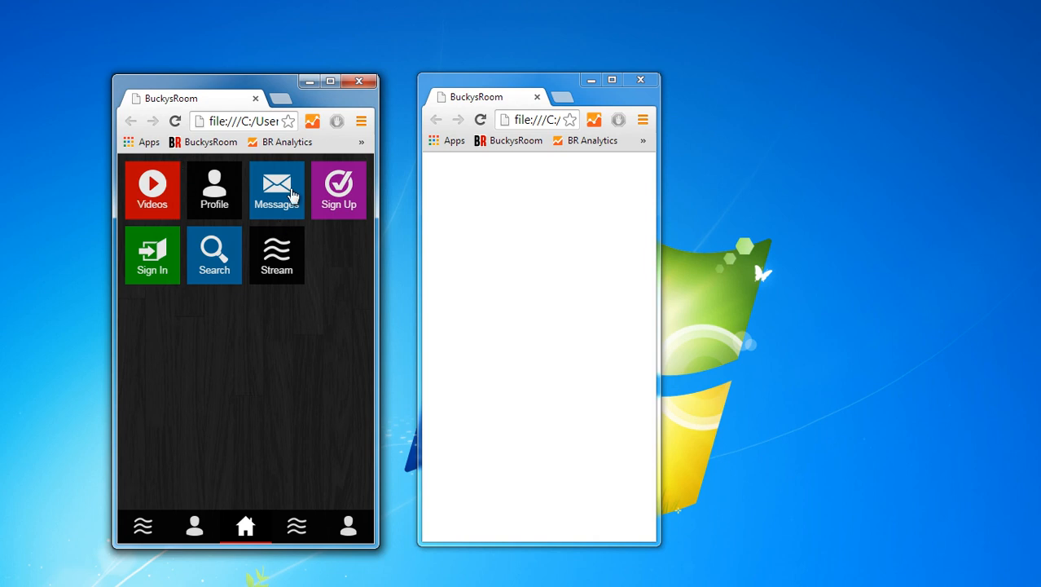
{"action": "mouse_move", "coordinate": [177, 294]}
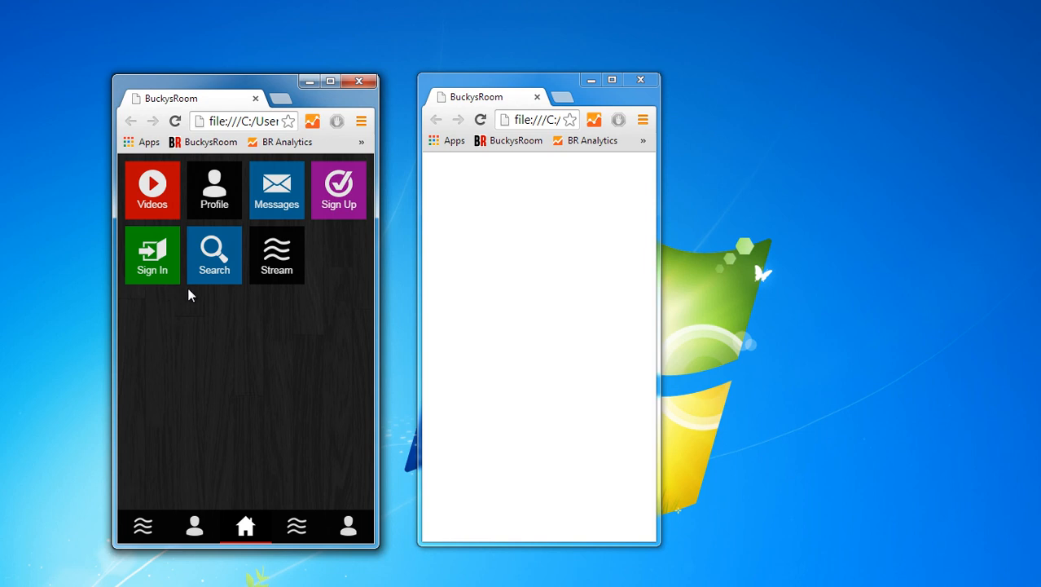
{"action": "mouse_move", "coordinate": [277, 255]}
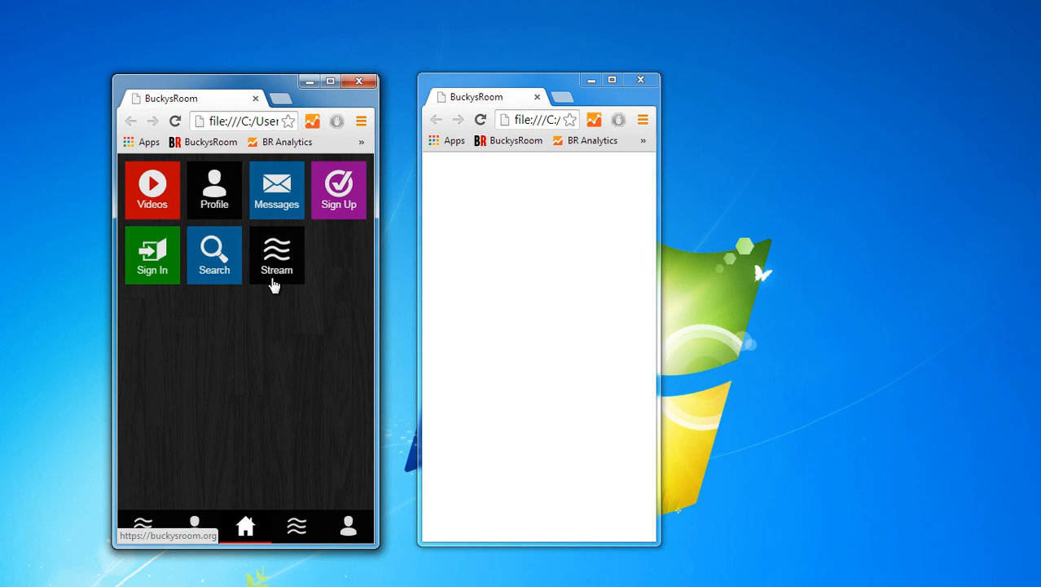
{"action": "mouse_move", "coordinate": [200, 361]}
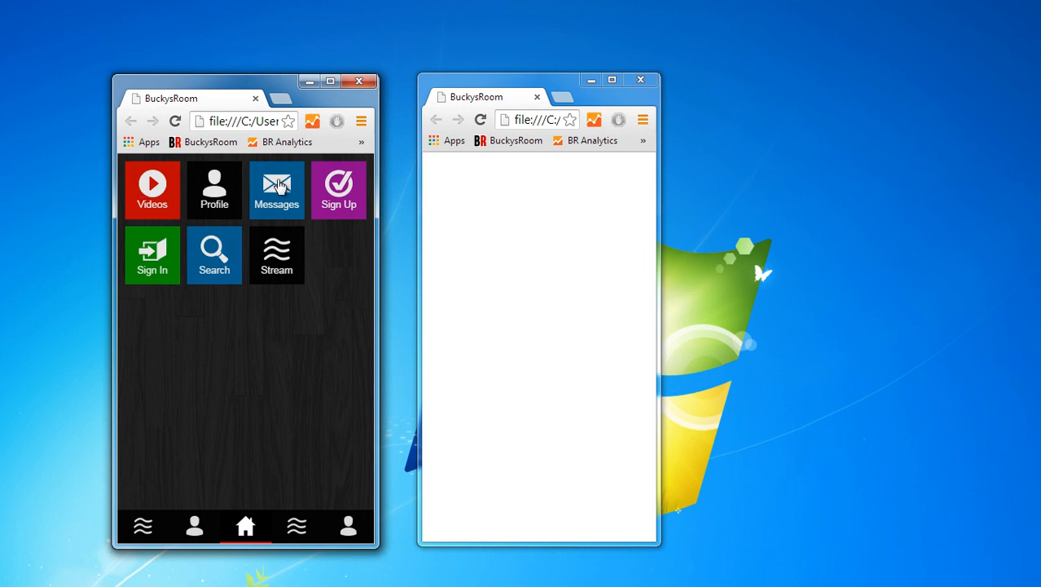
{"action": "mouse_move", "coordinate": [226, 201]}
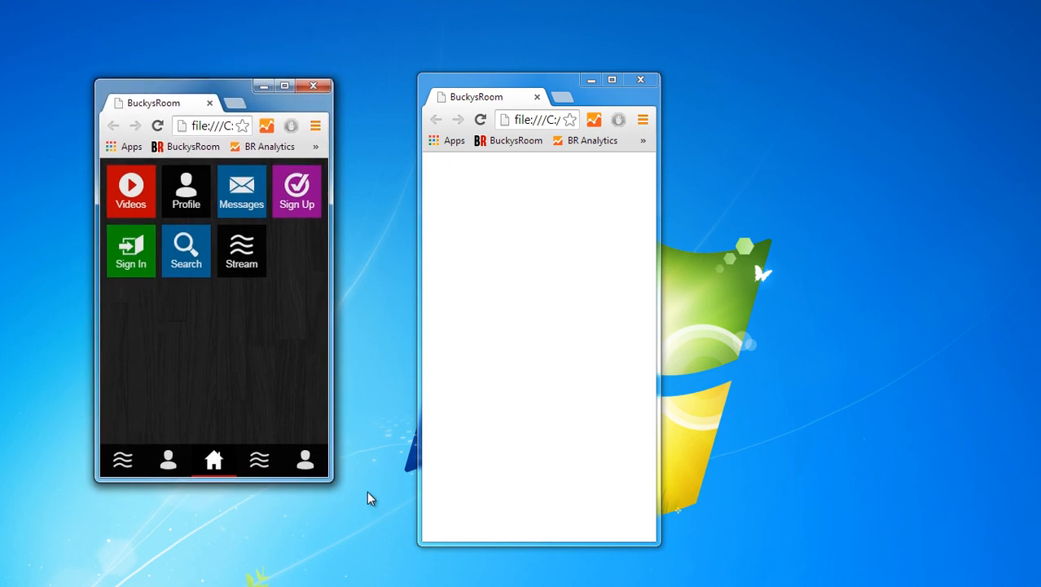
{"action": "left_click_drag", "start_coordinate": [332, 481], "coordinate": [361, 542]}
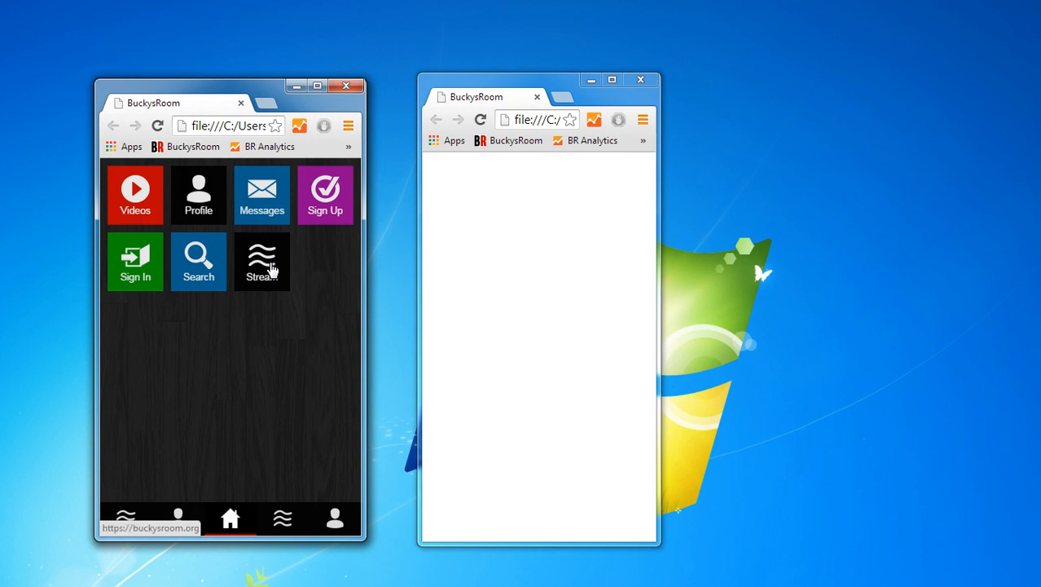
{"action": "mouse_move", "coordinate": [257, 343]}
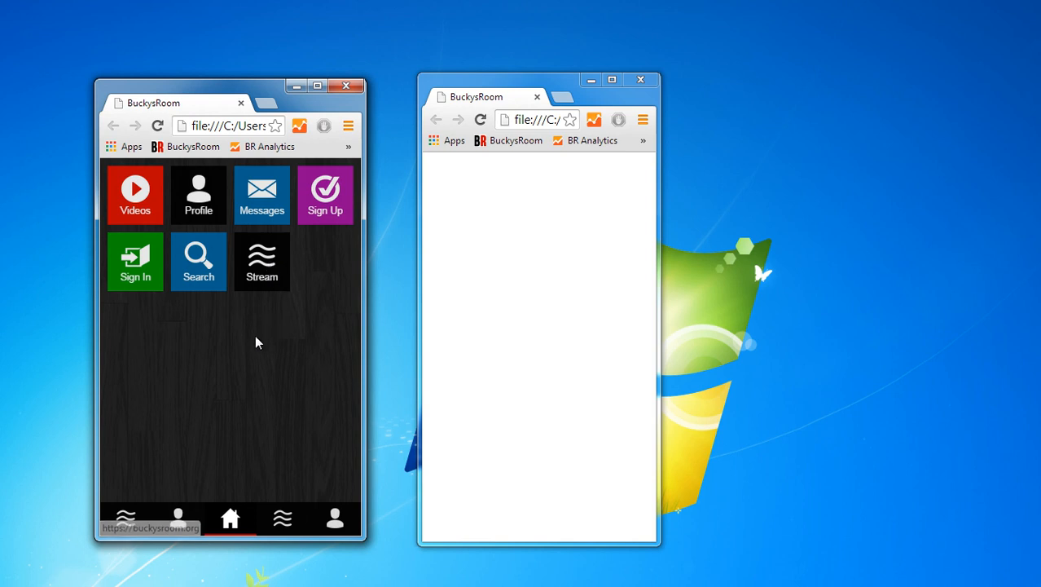
{"action": "mouse_move", "coordinate": [236, 359]}
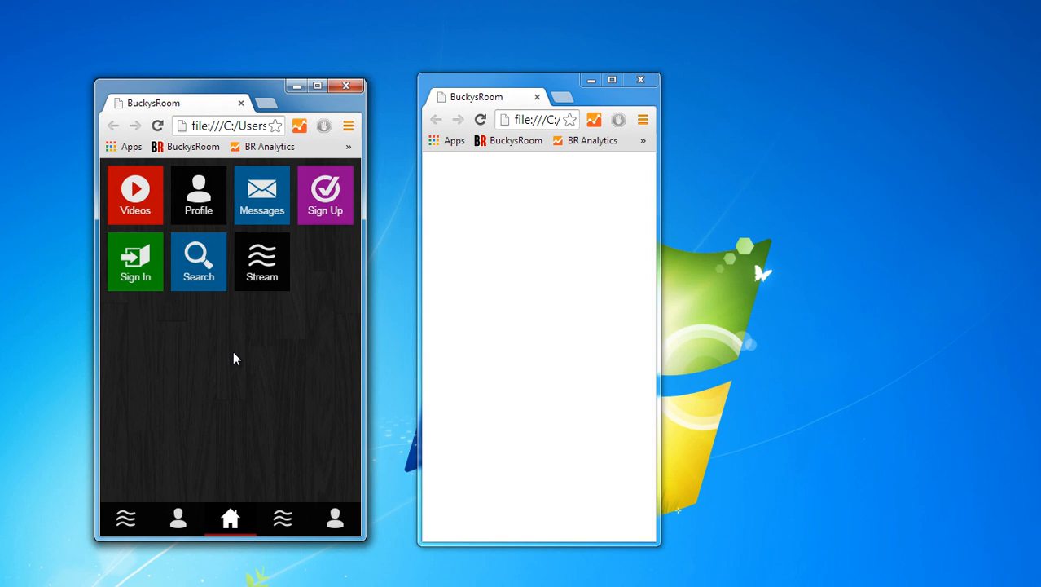
{"action": "mouse_move", "coordinate": [240, 376]}
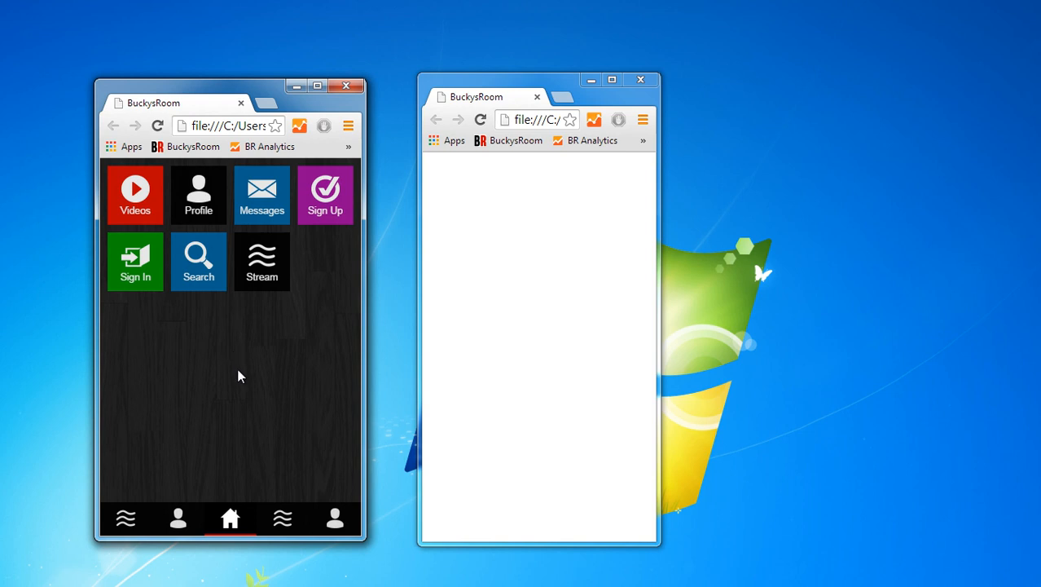
{"action": "mouse_move", "coordinate": [187, 310]}
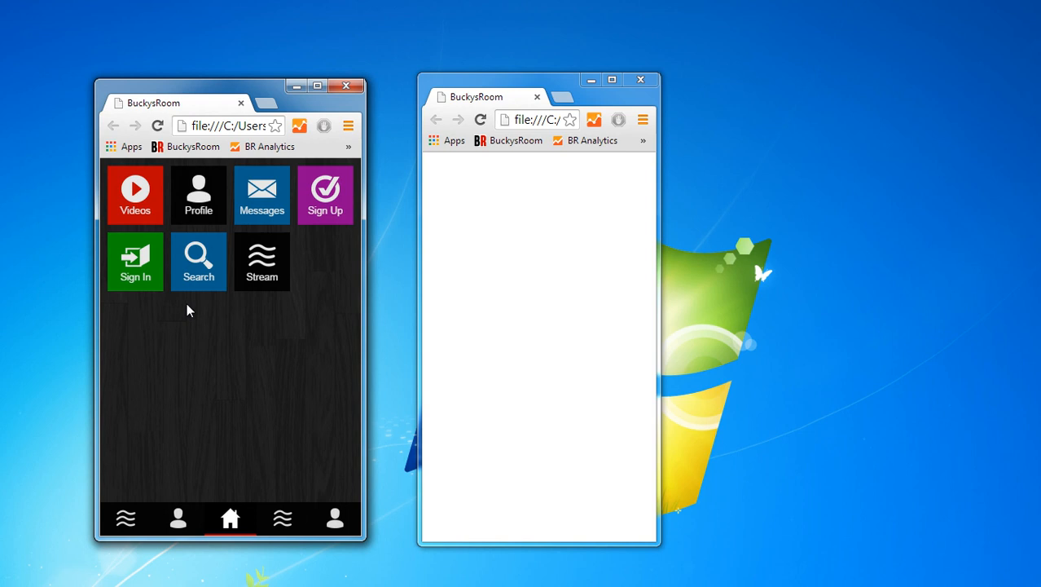
{"action": "mouse_move", "coordinate": [185, 322]}
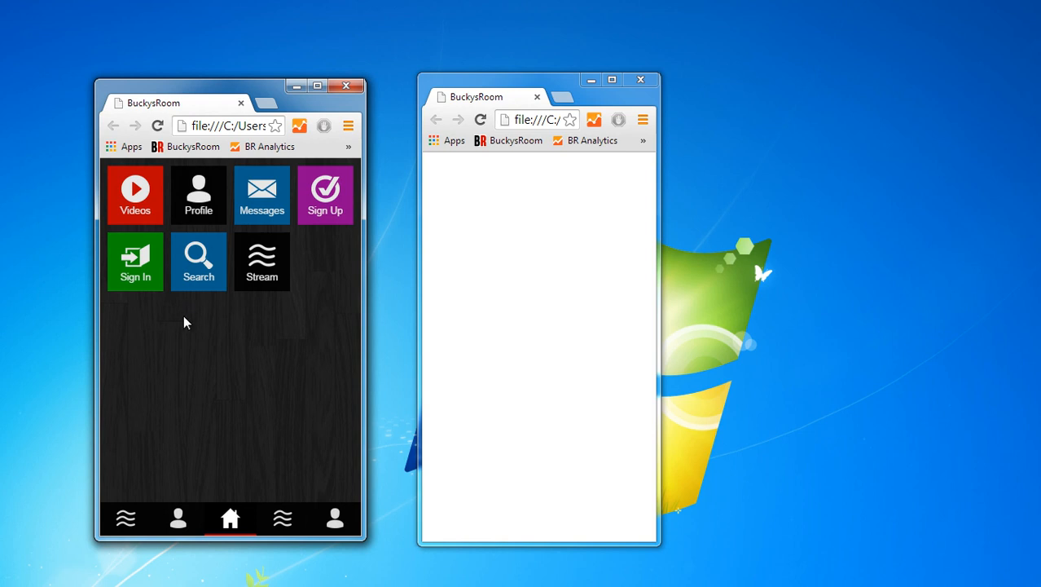
{"action": "mouse_move", "coordinate": [239, 356]}
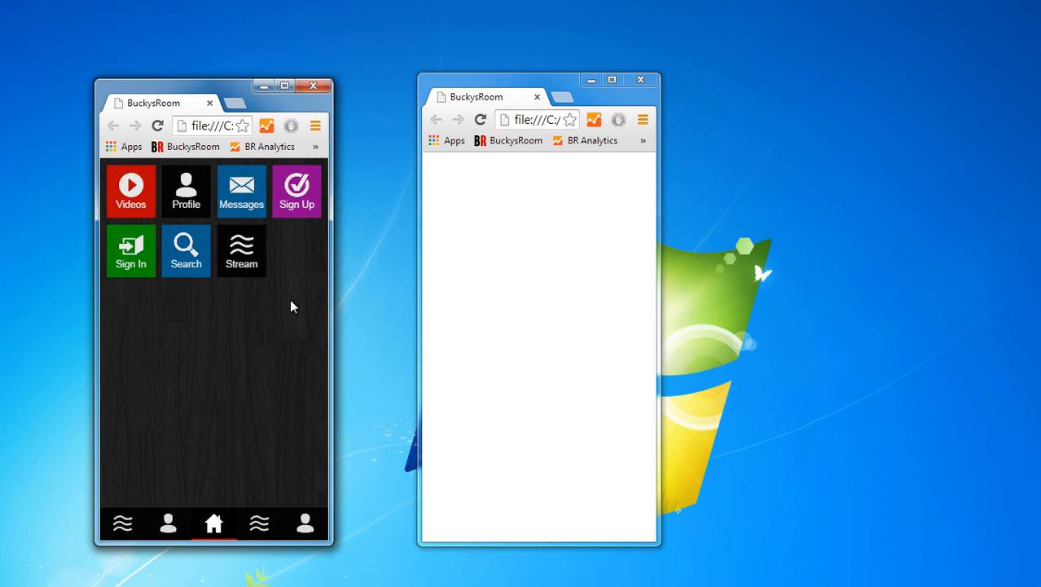
{"action": "mouse_move", "coordinate": [312, 416]}
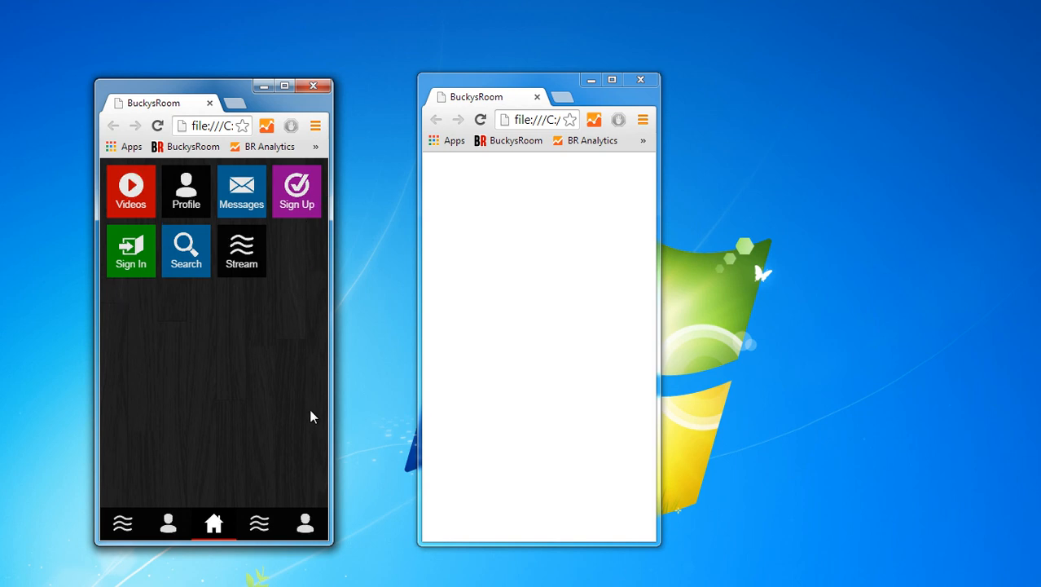